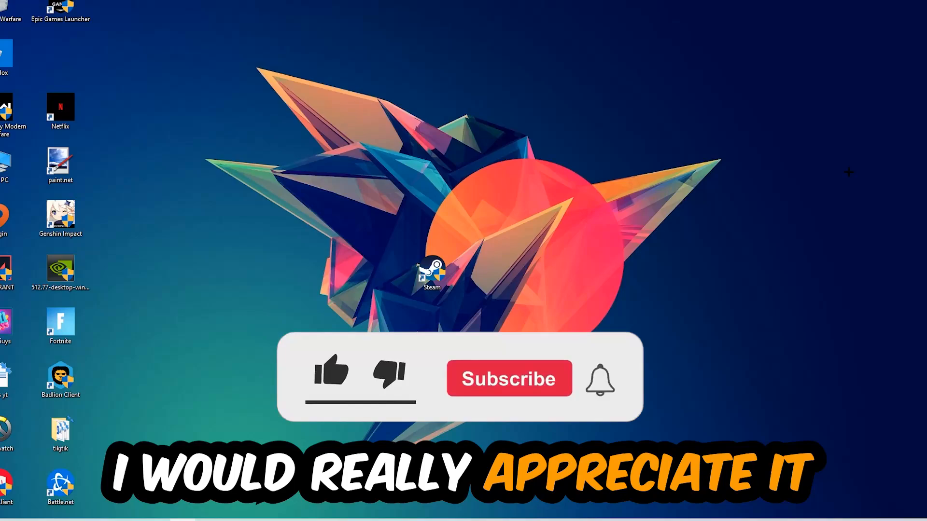
- Open Task Manager from the taskbar and show its full process list
click(331, 376)
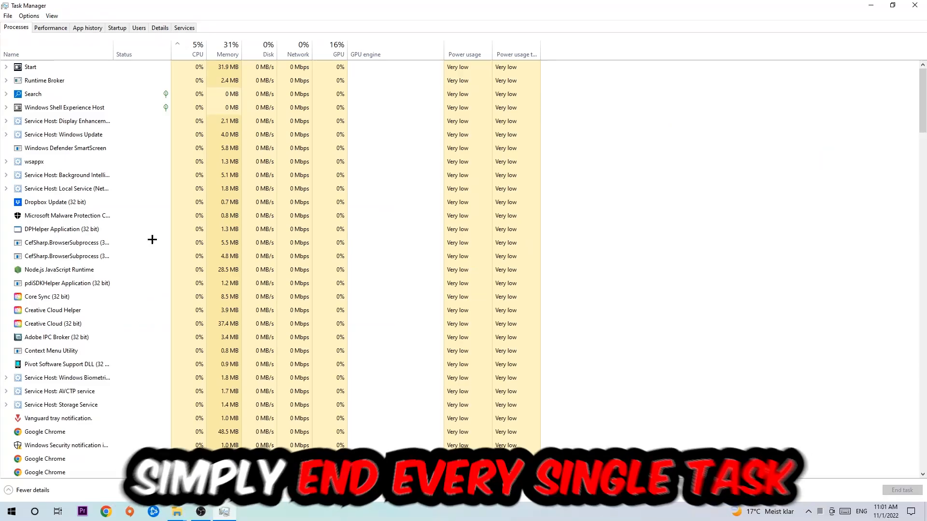
- End background processes like Creative Cloud, Core Sync and Adobe IPC Broker (32 bit)
click(54, 202)
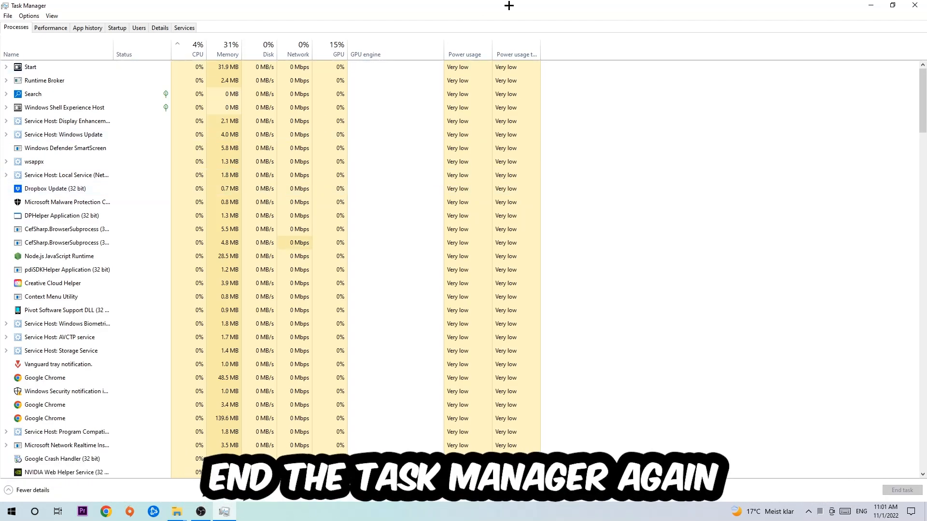
- Close Task Manager and open Display settings from the desktop
click(912, 6)
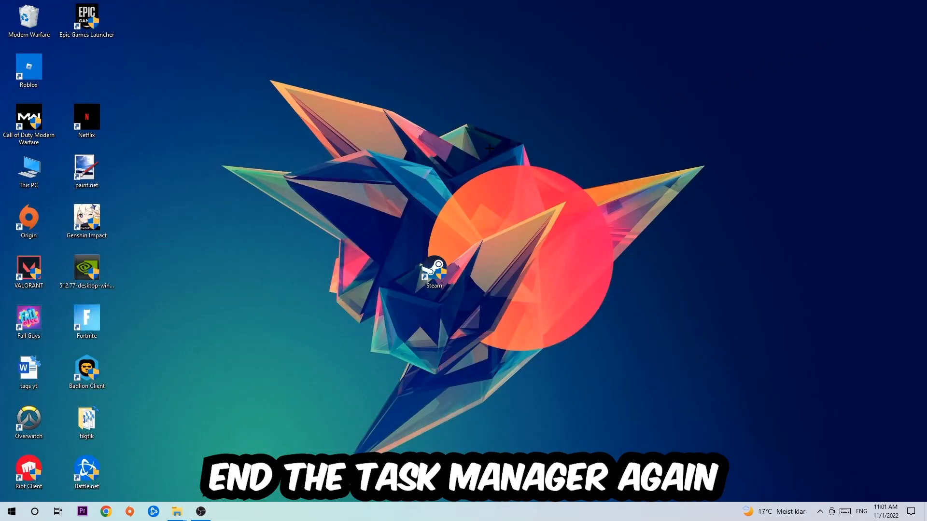
mouse_move(563, 111)
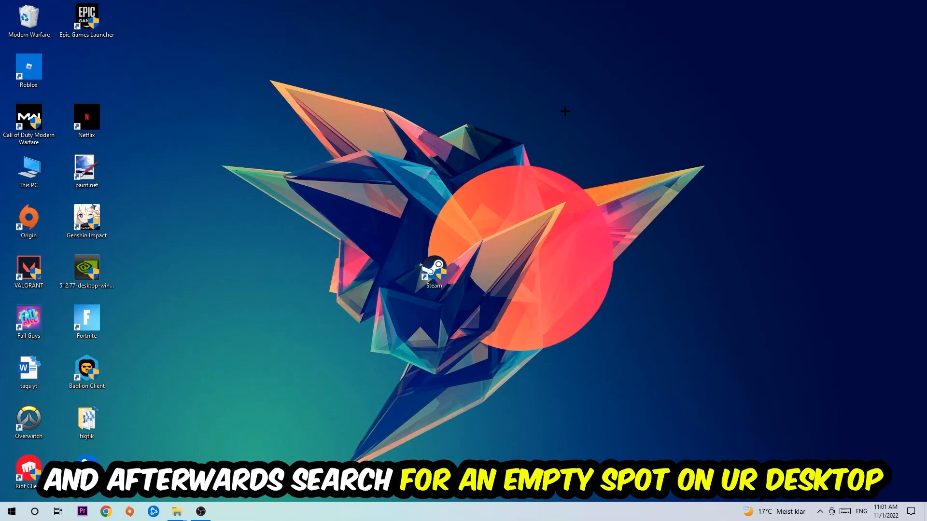
mouse_move(579, 124)
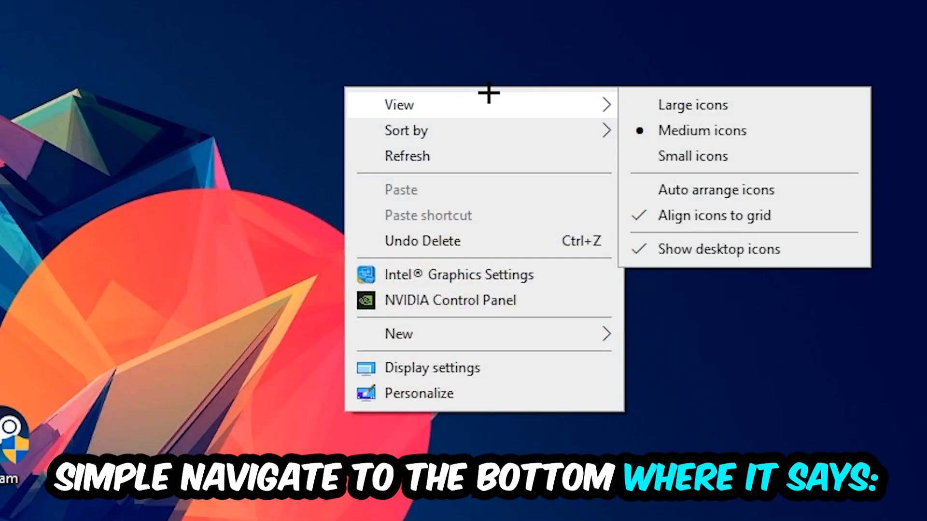
mouse_move(466, 361)
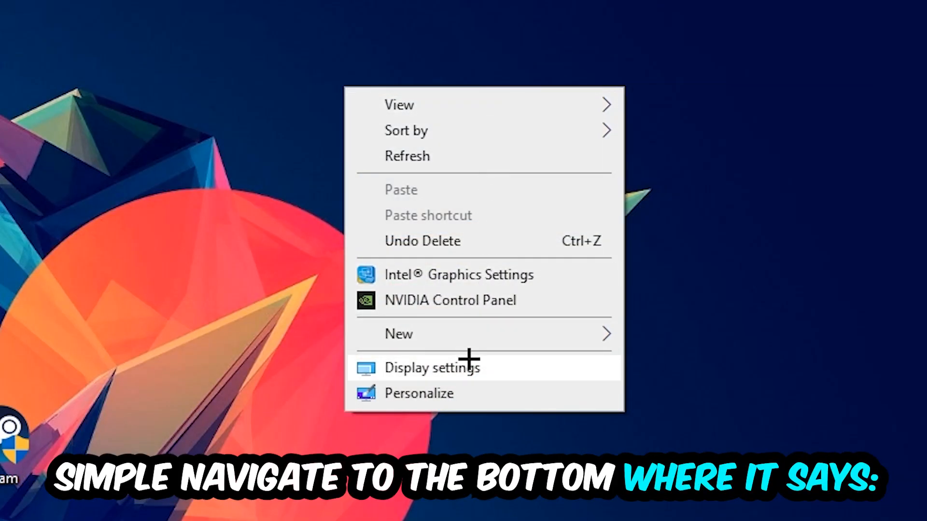
click(429, 367)
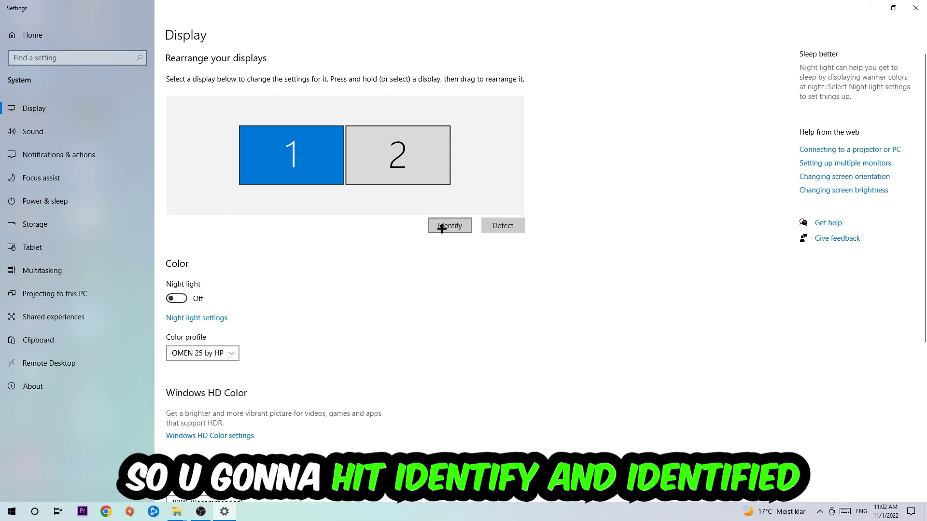
- Apply 100% scaling at 1920 × 1080, confirm Windows is up to date, then close Settings
click(449, 226)
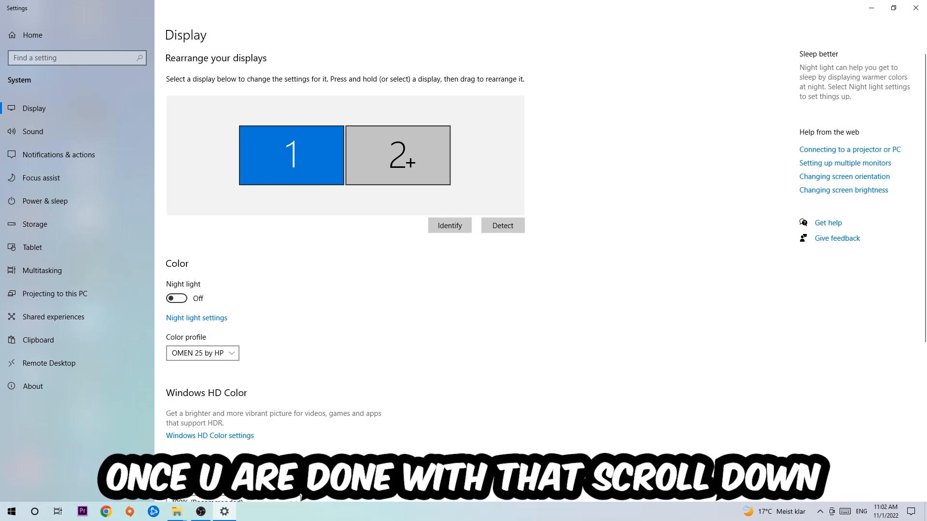
scroll(down, 3)
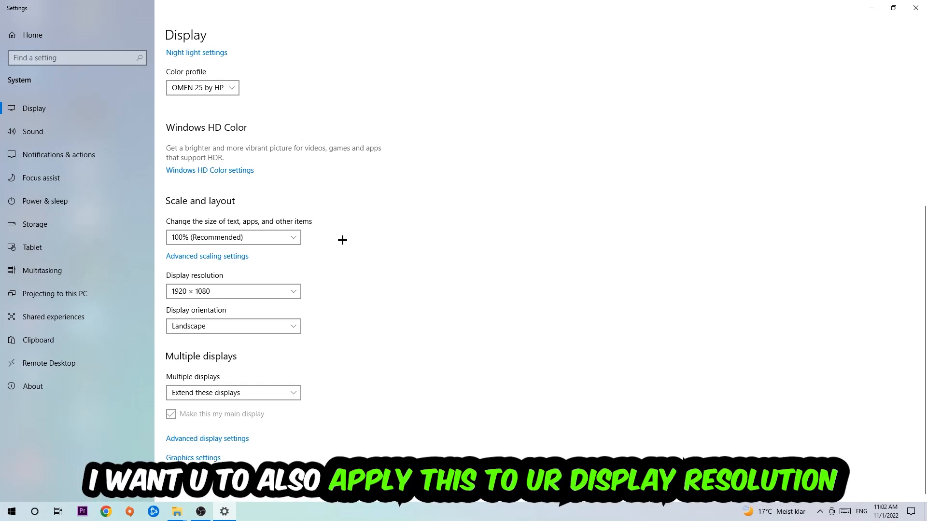
mouse_move(368, 219)
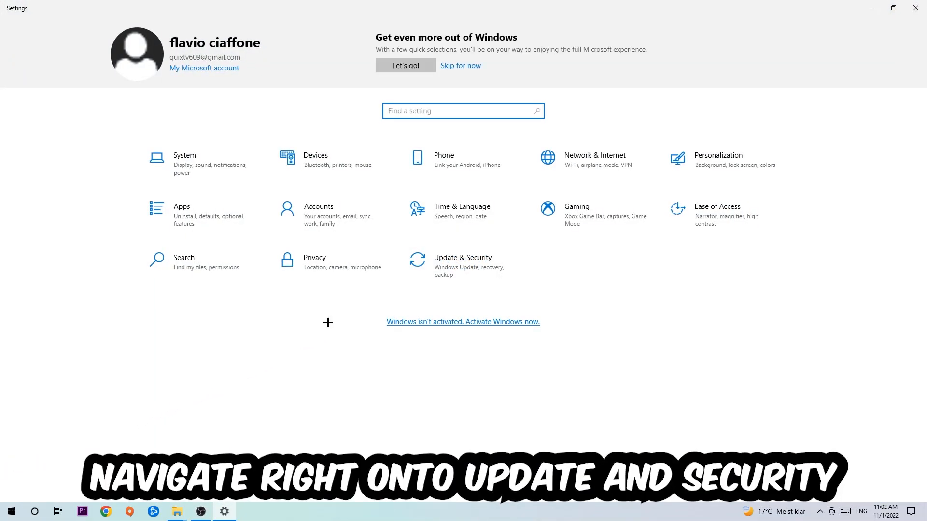
click(463, 257)
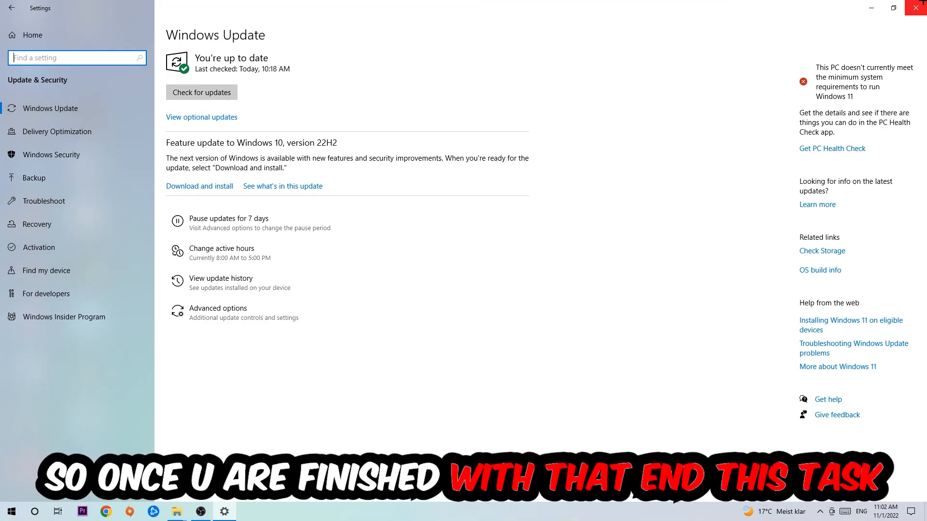
click(915, 7)
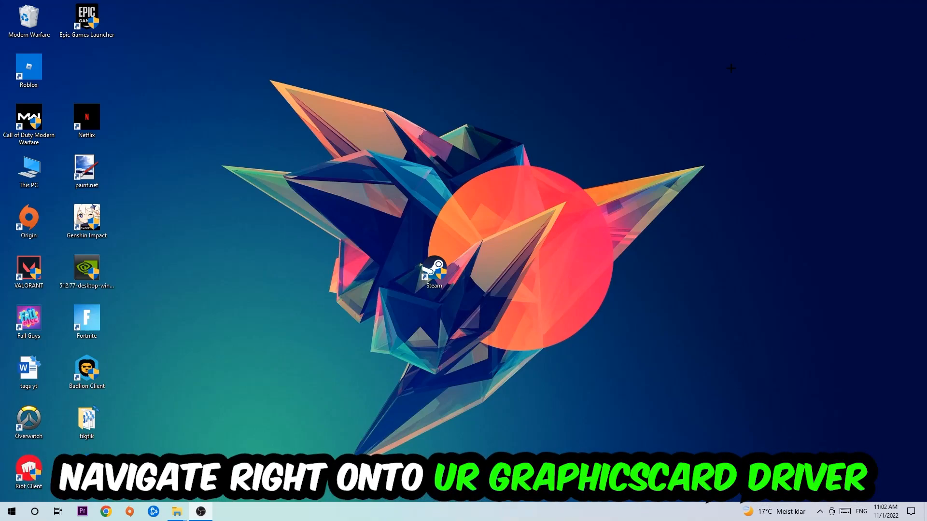
drag(86, 271, 377, 171)
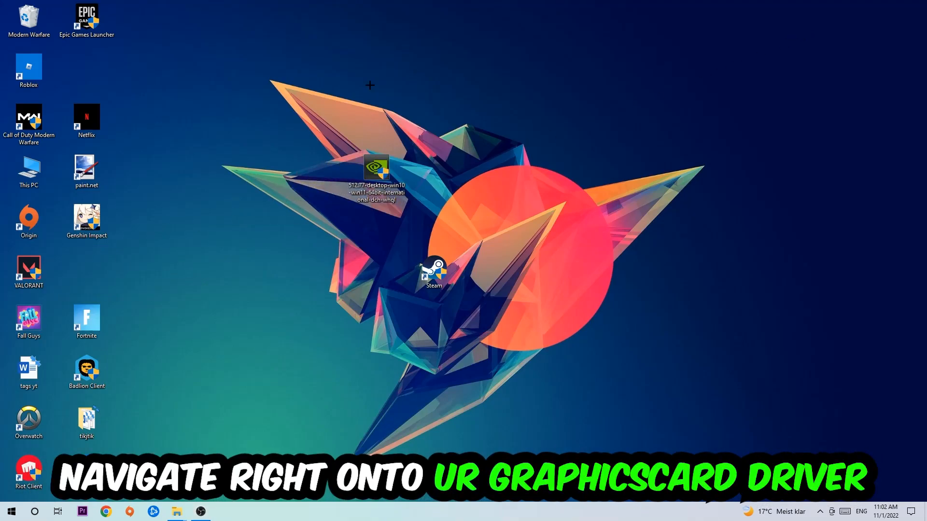